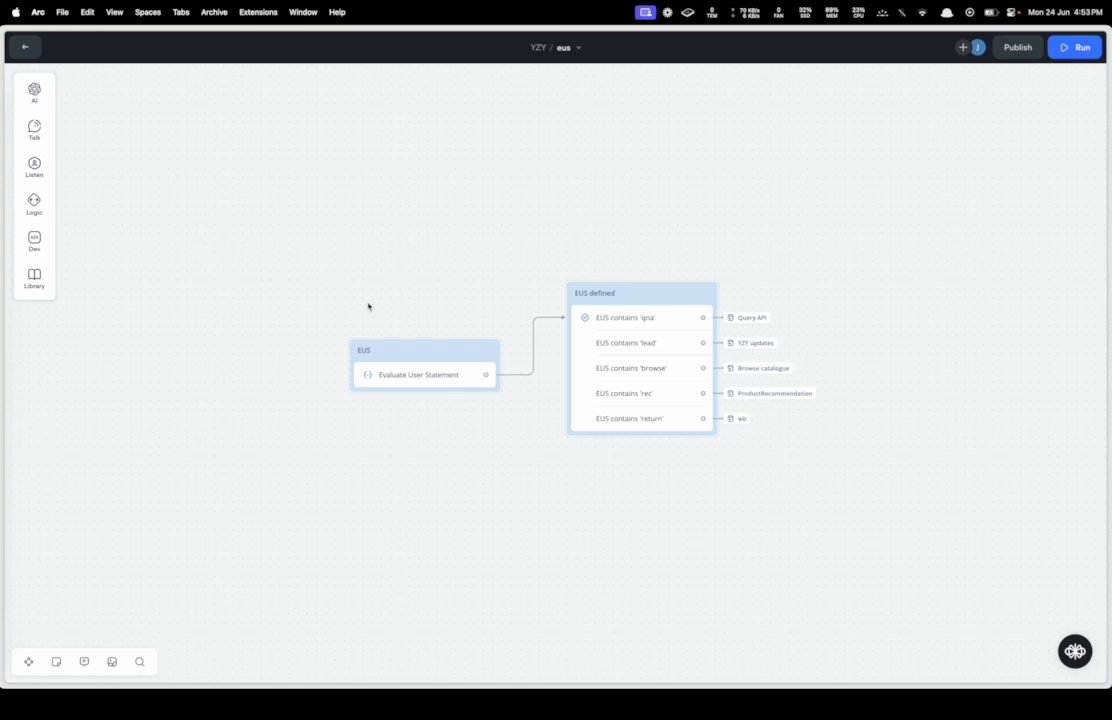
{"action": "mouse_move", "coordinate": [424, 324]}
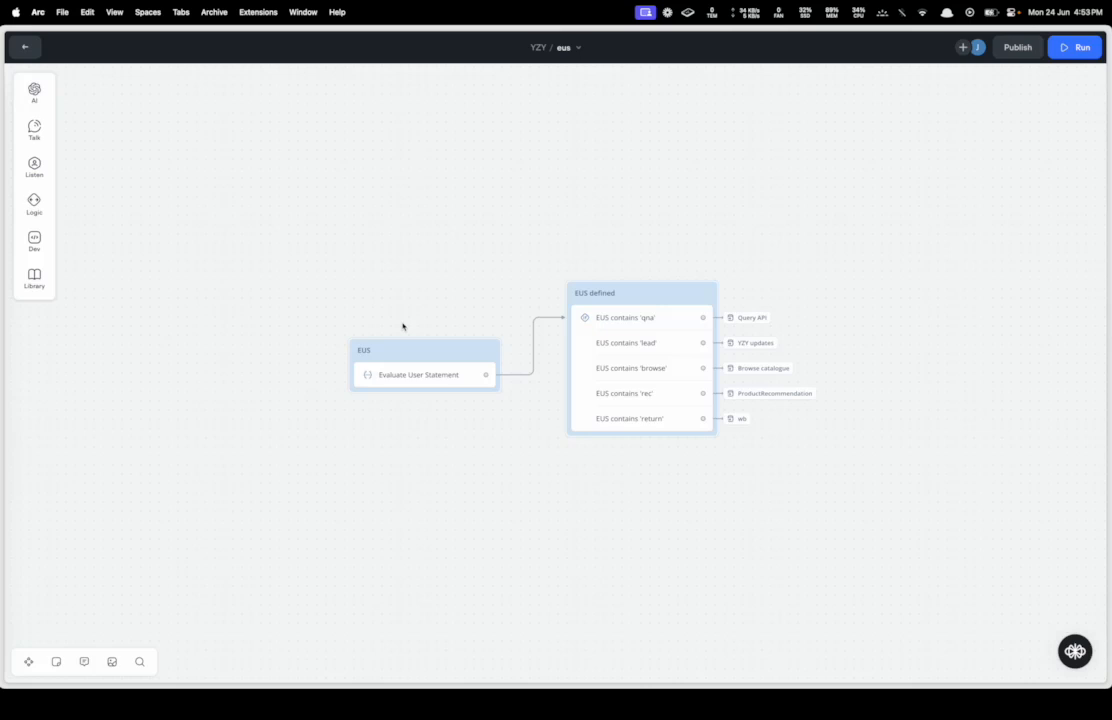
{"action": "mouse_move", "coordinate": [364, 356]}
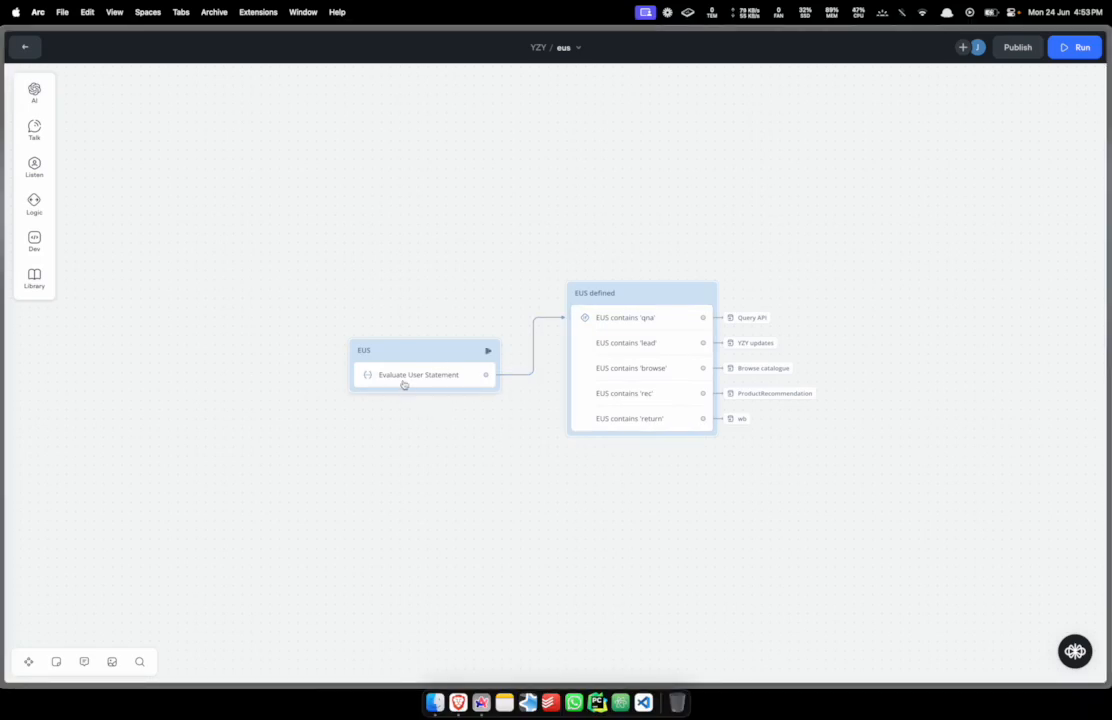
Show the Evaluate User Statement step's Set AI settings with its categorisation prompt saving to EUS
{"action": "left_click", "coordinate": [418, 374]}
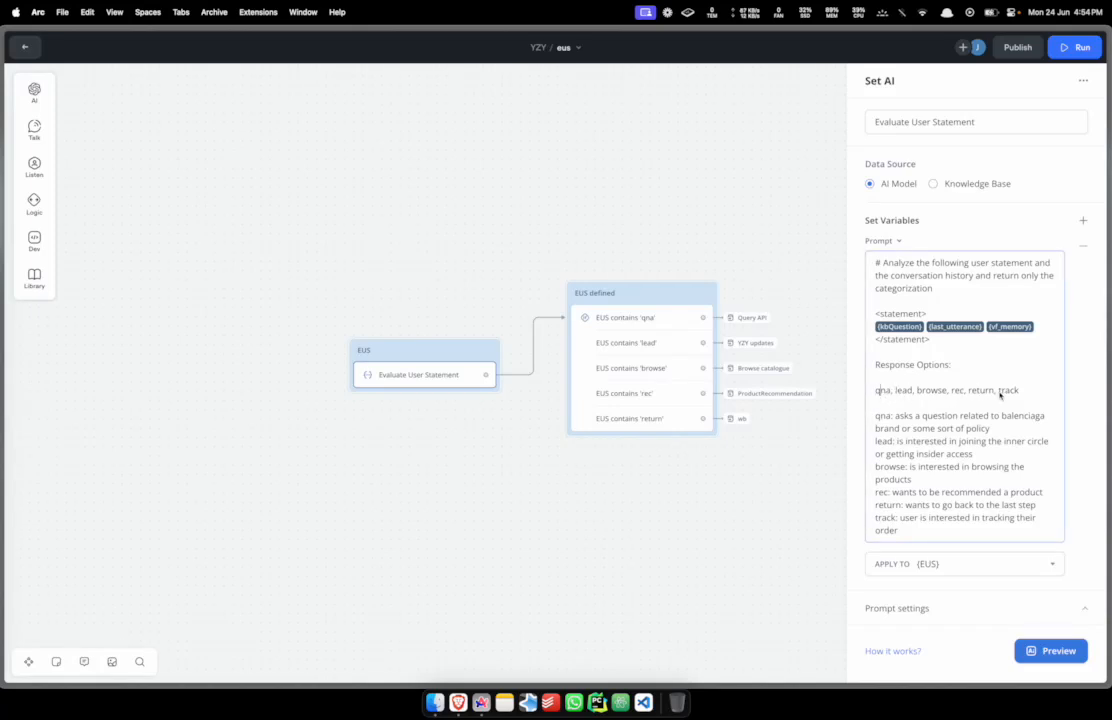
{"action": "mouse_move", "coordinate": [884, 430]}
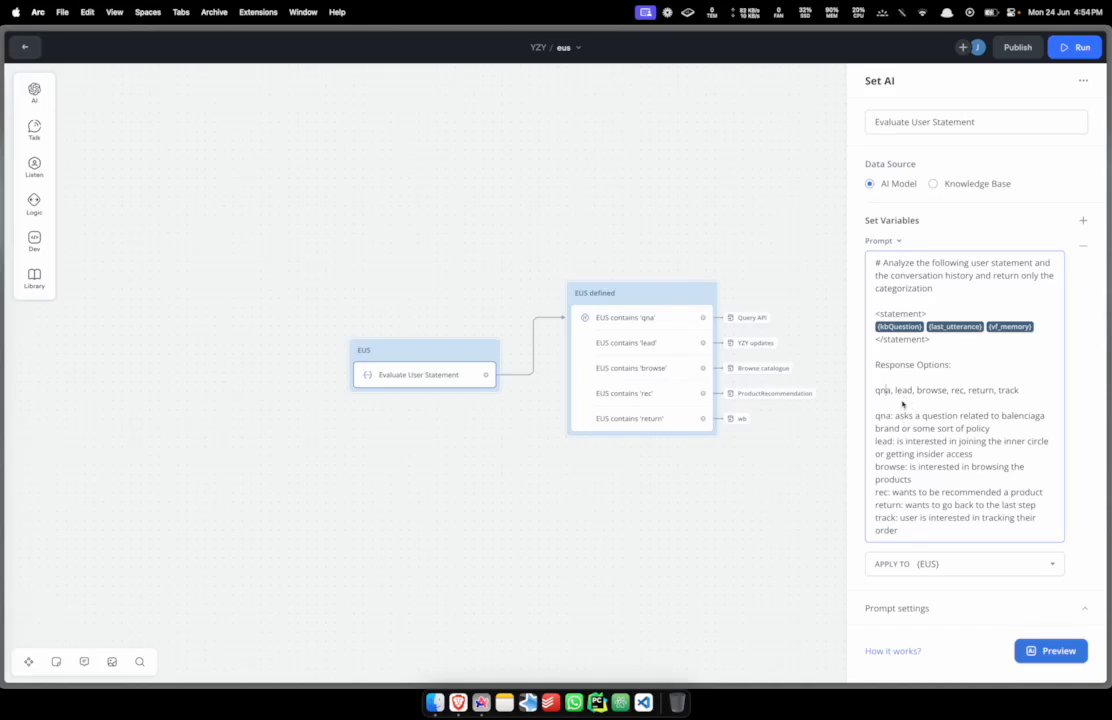
{"action": "left_click_drag", "start_coordinate": [902, 442], "coordinate": [1048, 442]}
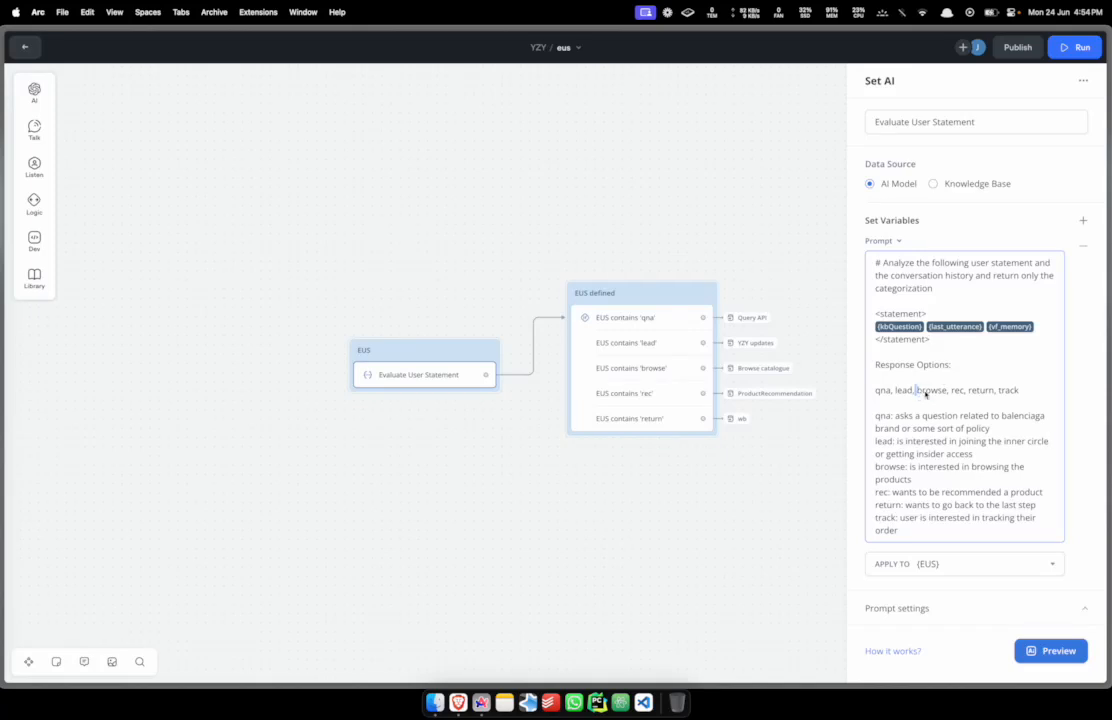
{"action": "double_click", "coordinate": [958, 390]}
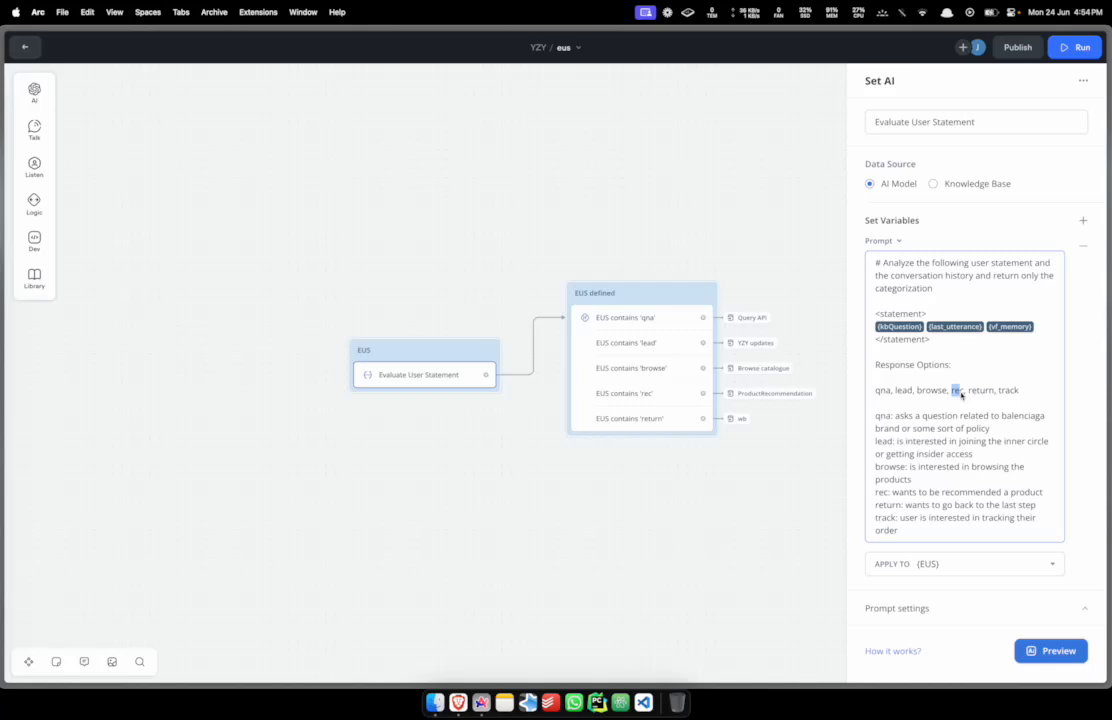
{"action": "double_click", "coordinate": [980, 390]}
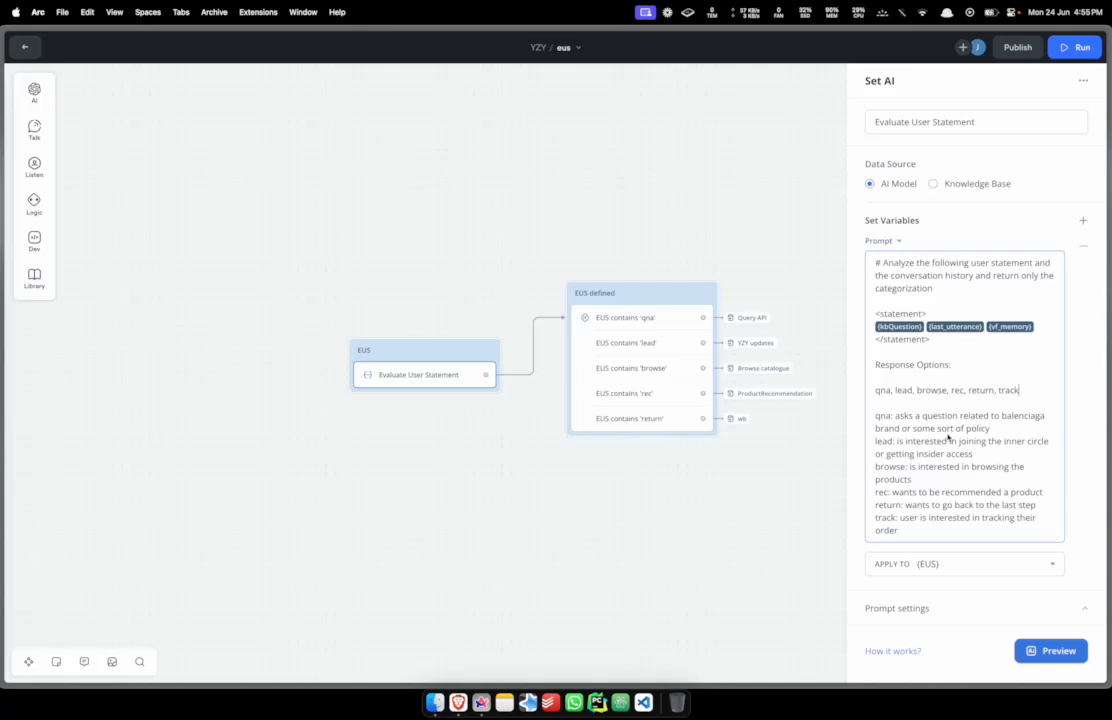
{"action": "mouse_move", "coordinate": [930, 540]}
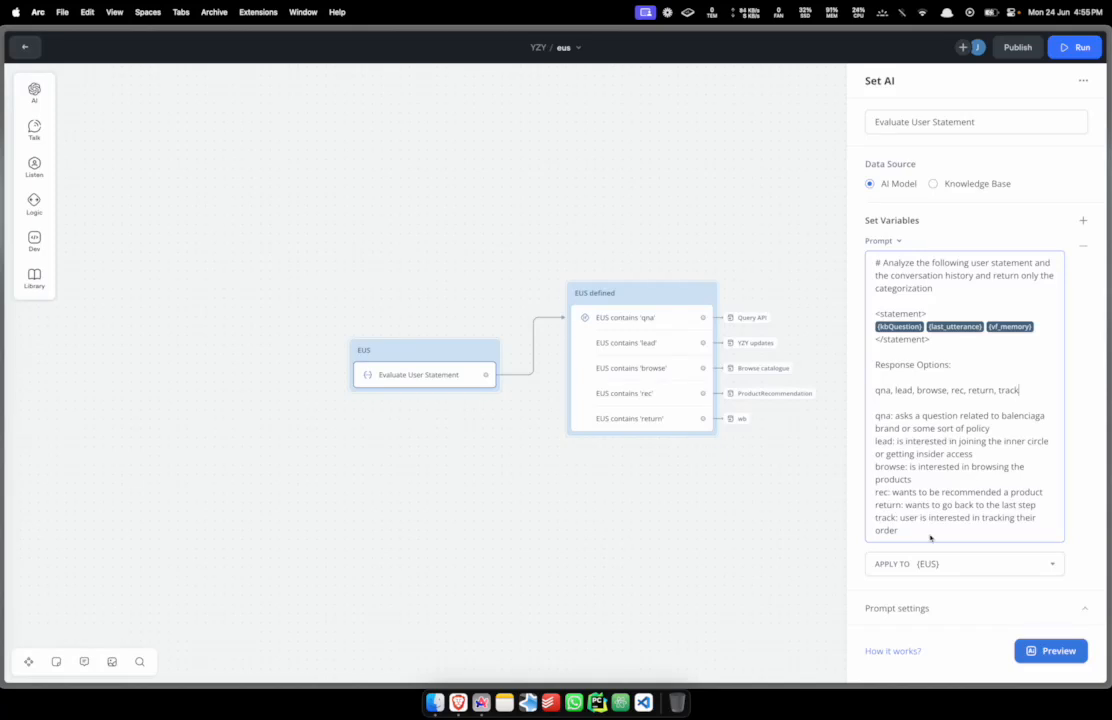
{"action": "scroll", "scroll_direction": "down", "scroll_amount": 3}
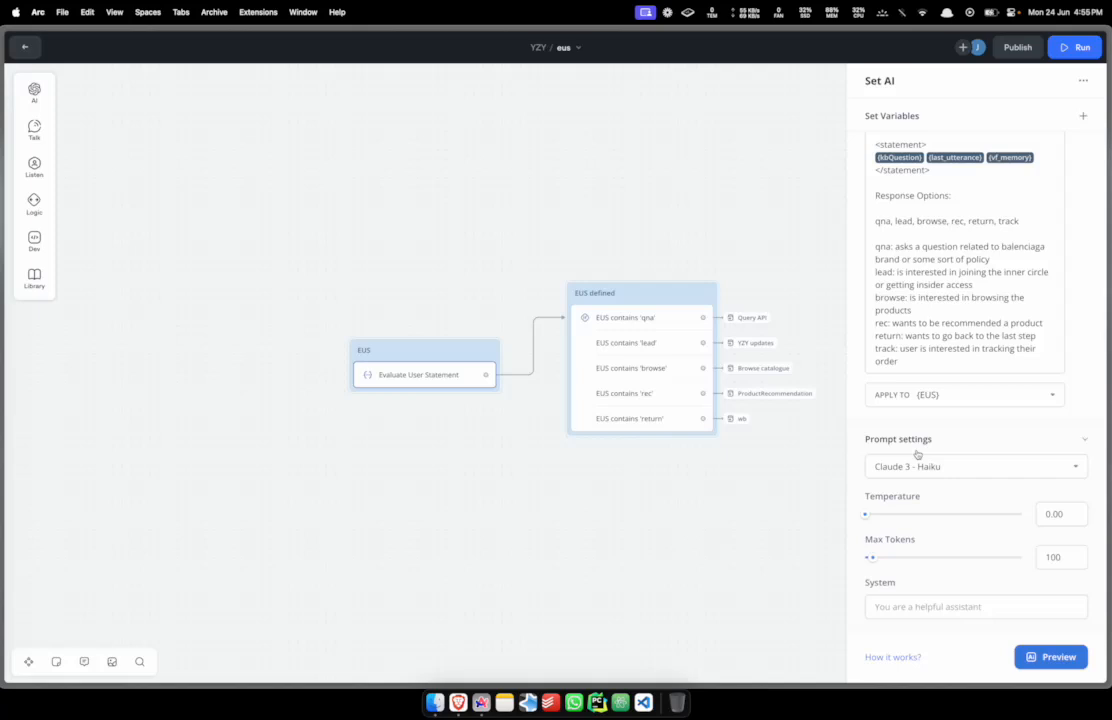
{"action": "type", "text": "You are a spanish tutor"}
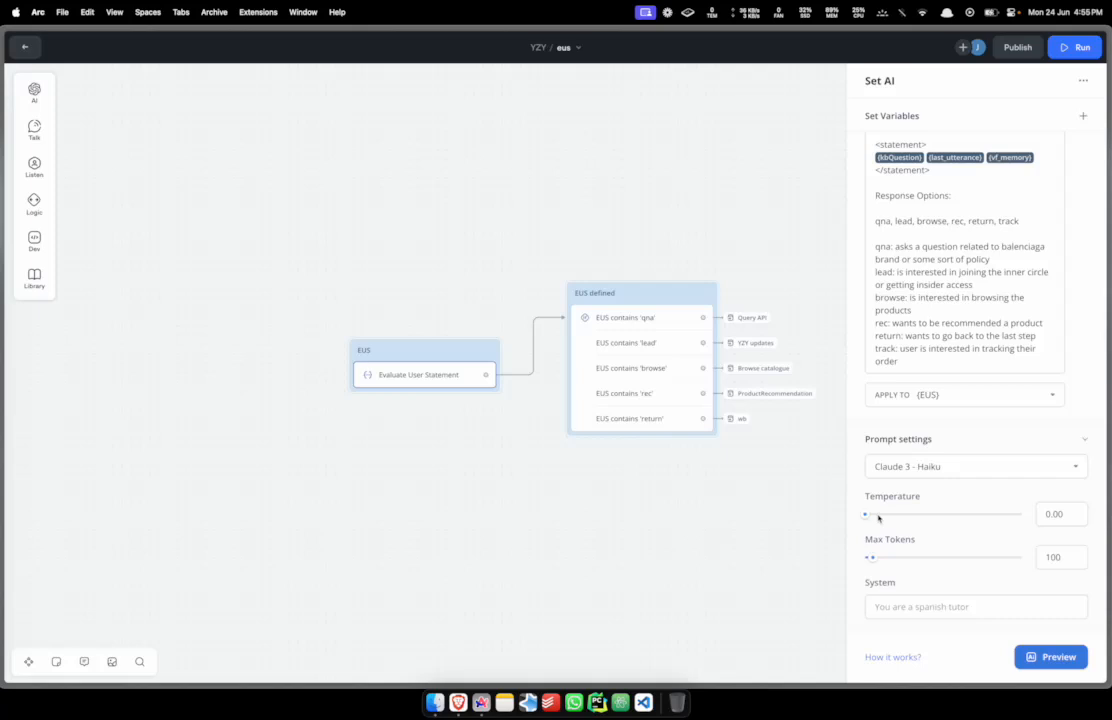
{"action": "type", "text": "You are a travel agent"}
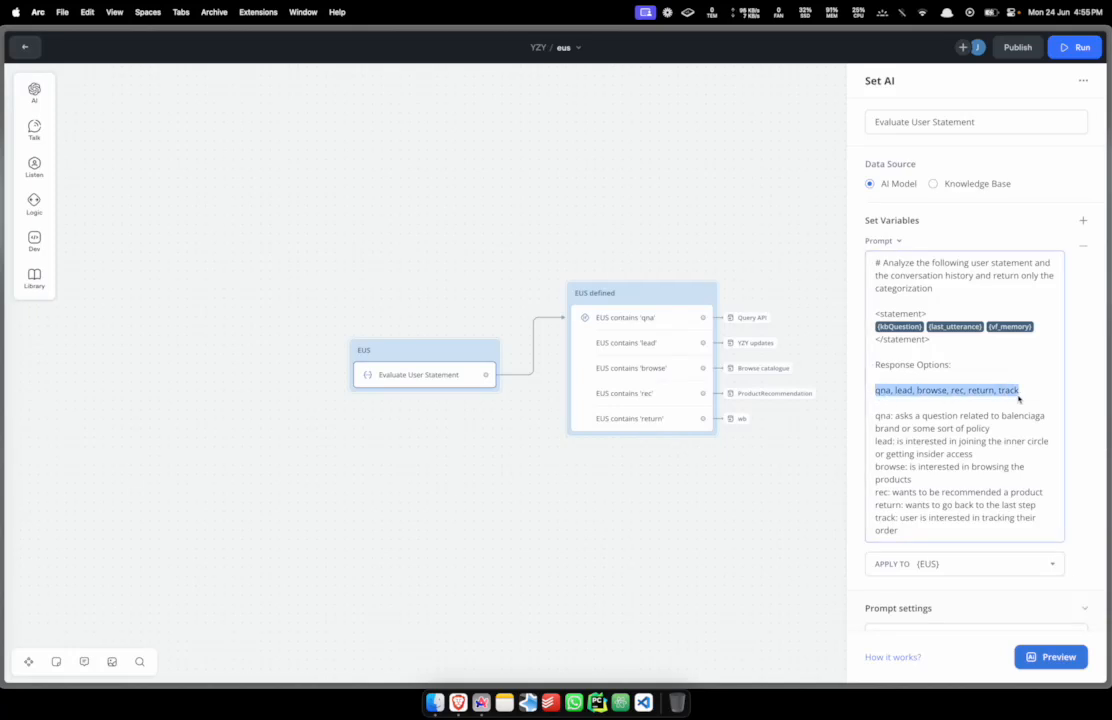
{"action": "scroll", "scroll_direction": "down", "scroll_amount": 3}
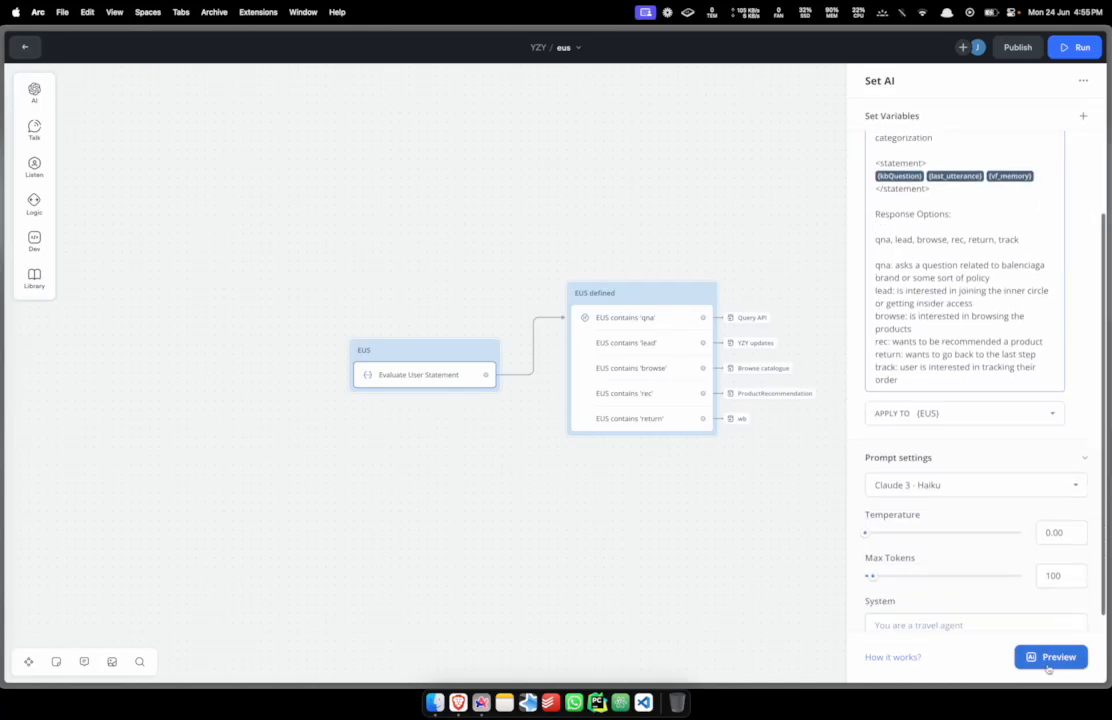
{"action": "left_click", "coordinate": [1050, 656]}
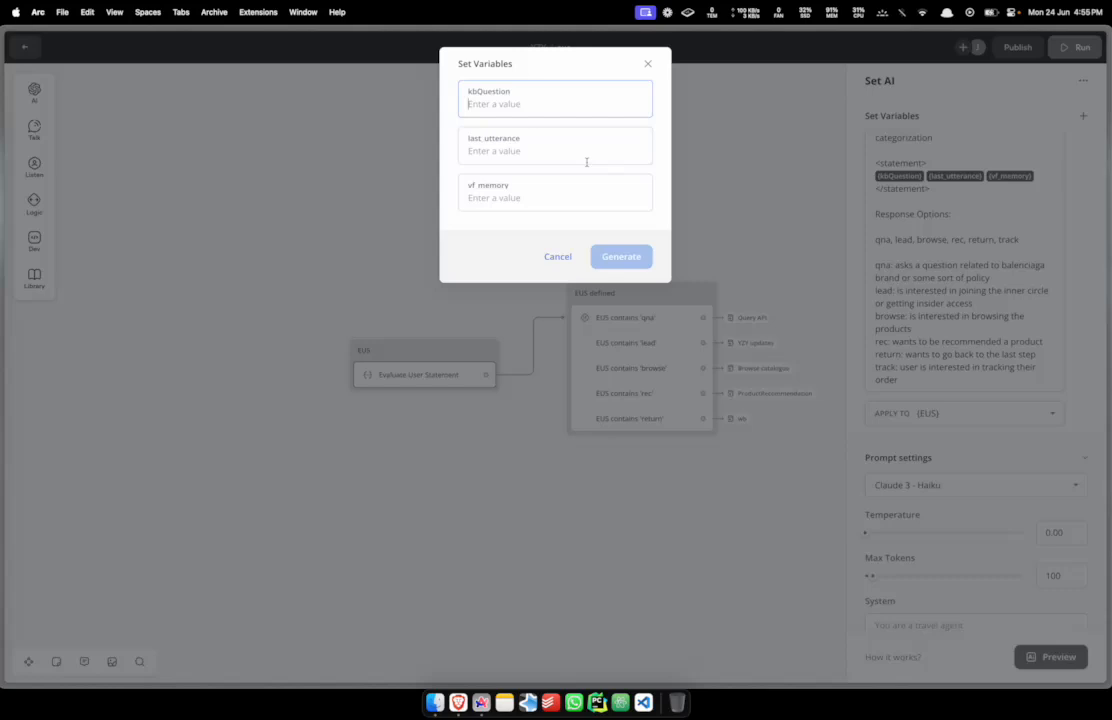
{"action": "type", "text": "i have a question about xyz"}
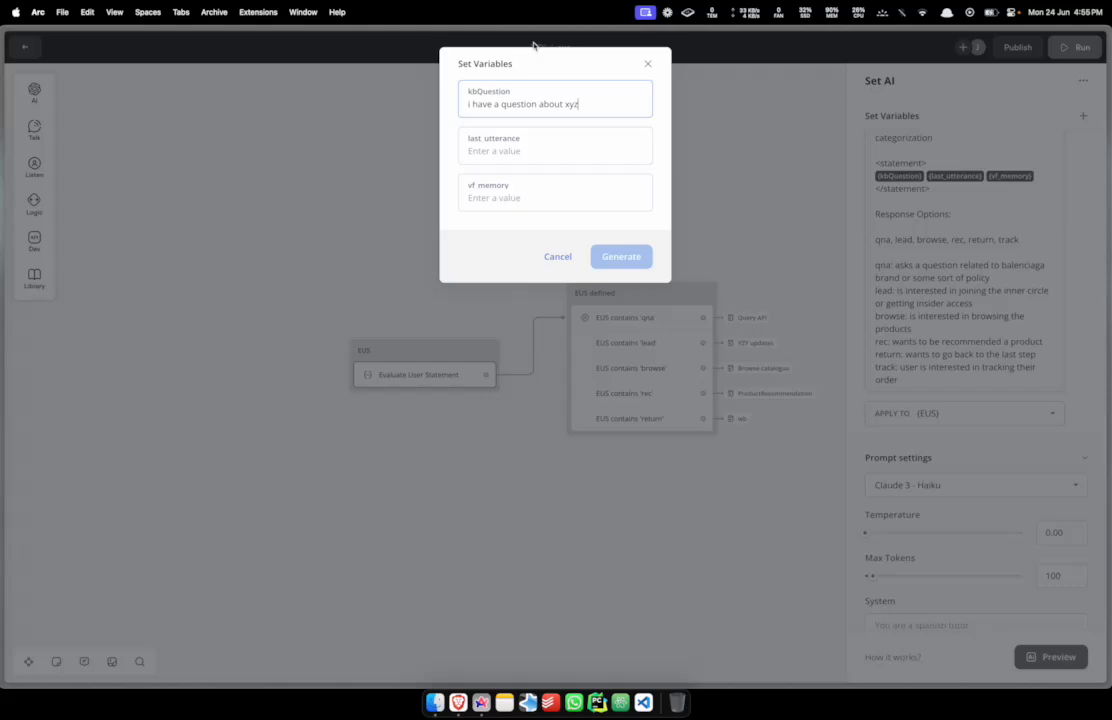
{"action": "left_click", "coordinate": [554, 150]}
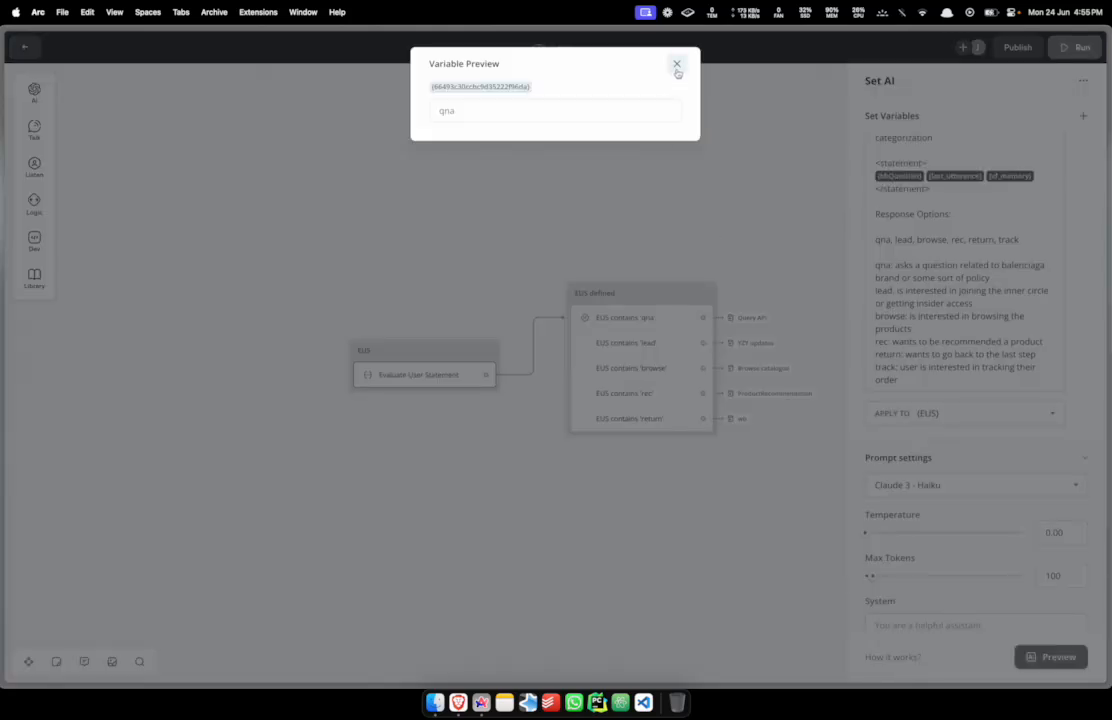
{"action": "left_click", "coordinate": [676, 64]}
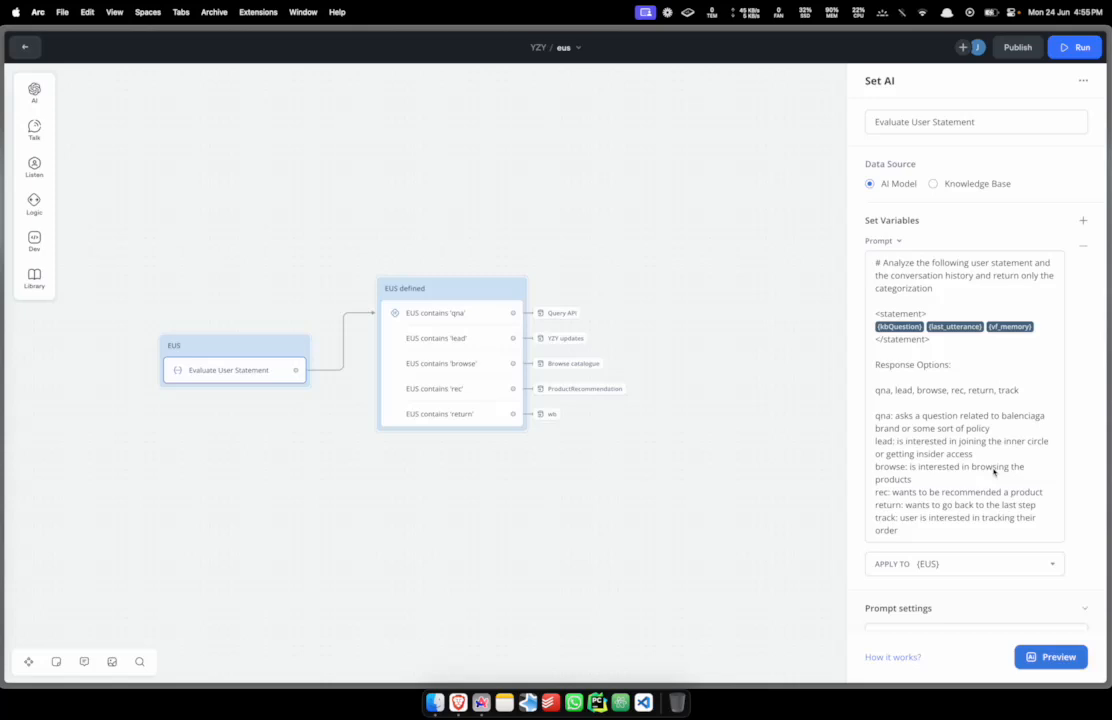
Review Condition 1 'EUS contains qna' and the Query API block it routes to
{"action": "left_click", "coordinate": [1052, 394]}
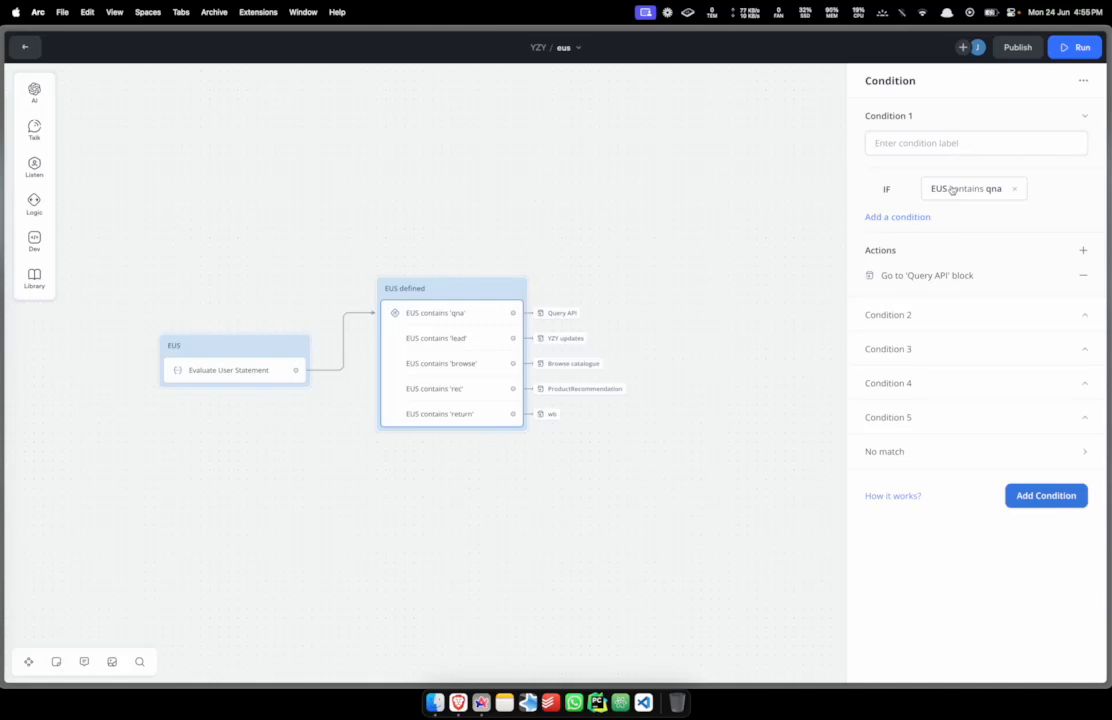
{"action": "mouse_move", "coordinate": [938, 196]}
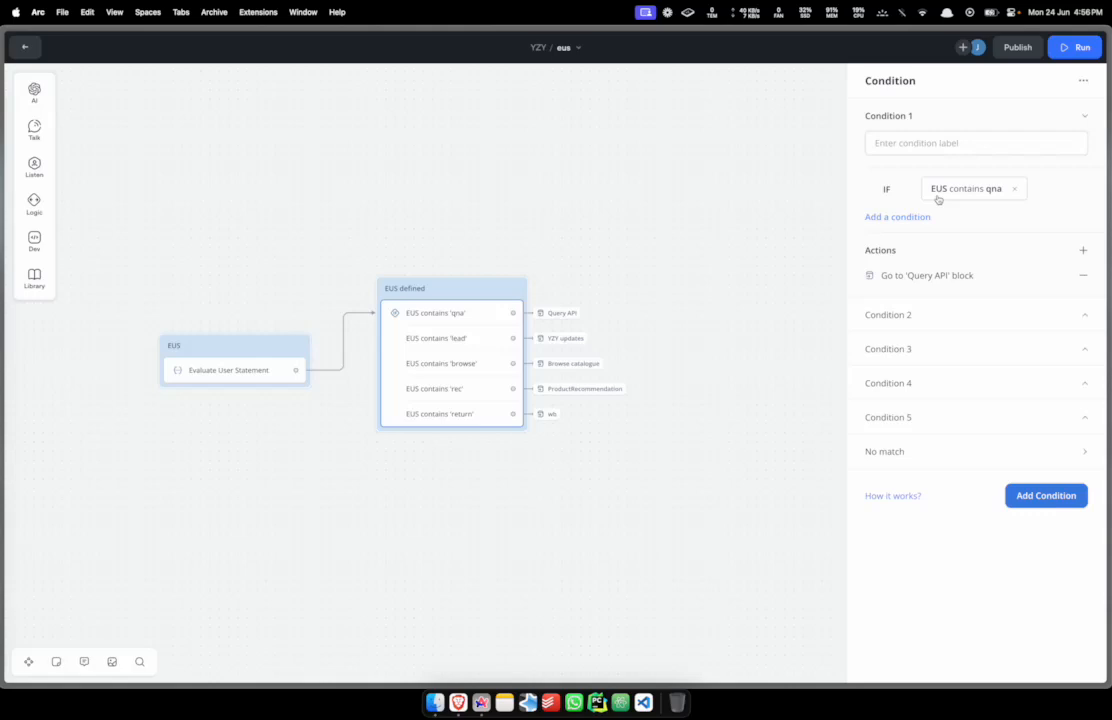
{"action": "mouse_move", "coordinate": [928, 198]}
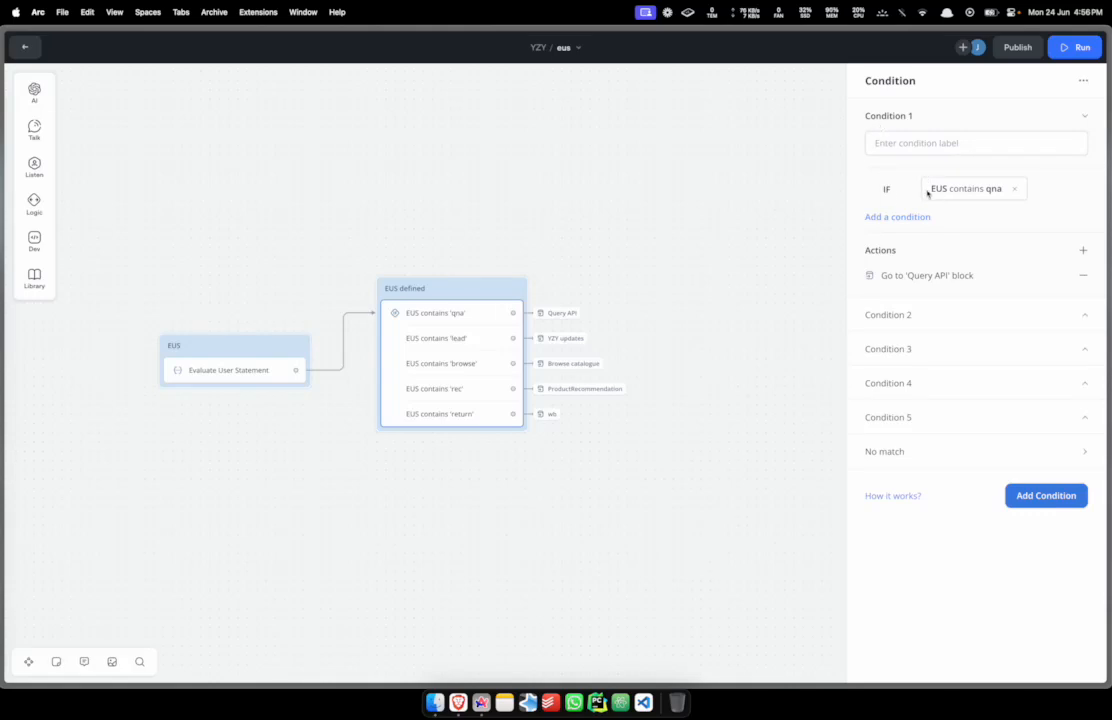
{"action": "left_click", "coordinate": [964, 188]}
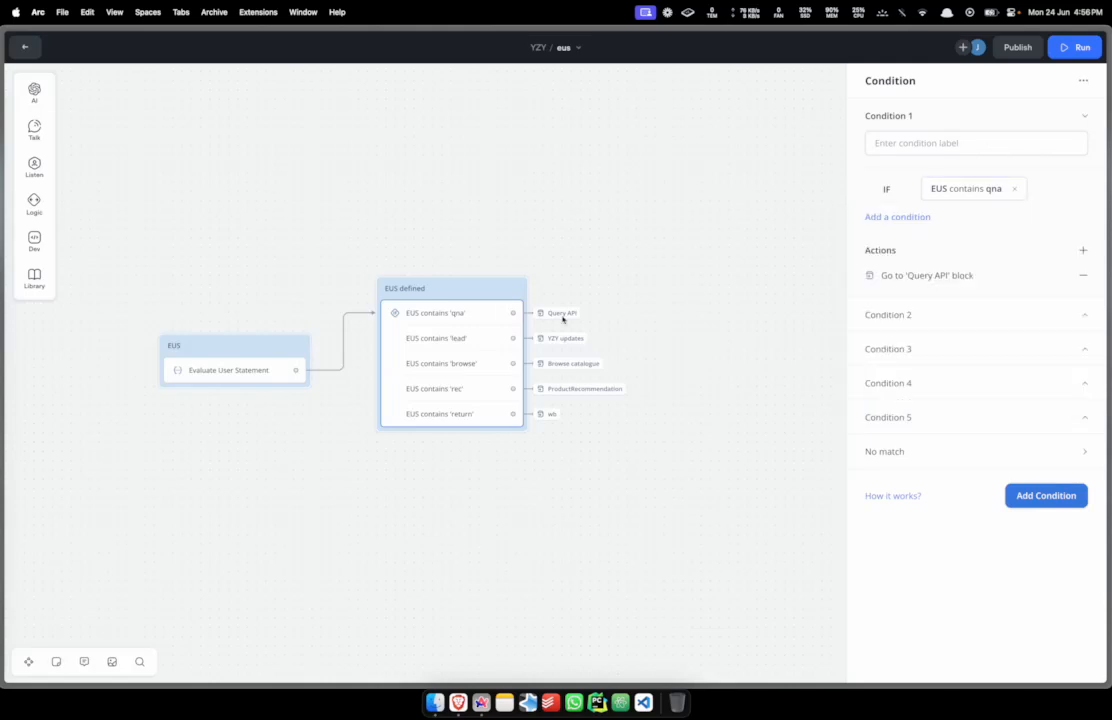
{"action": "left_click", "coordinate": [228, 370]}
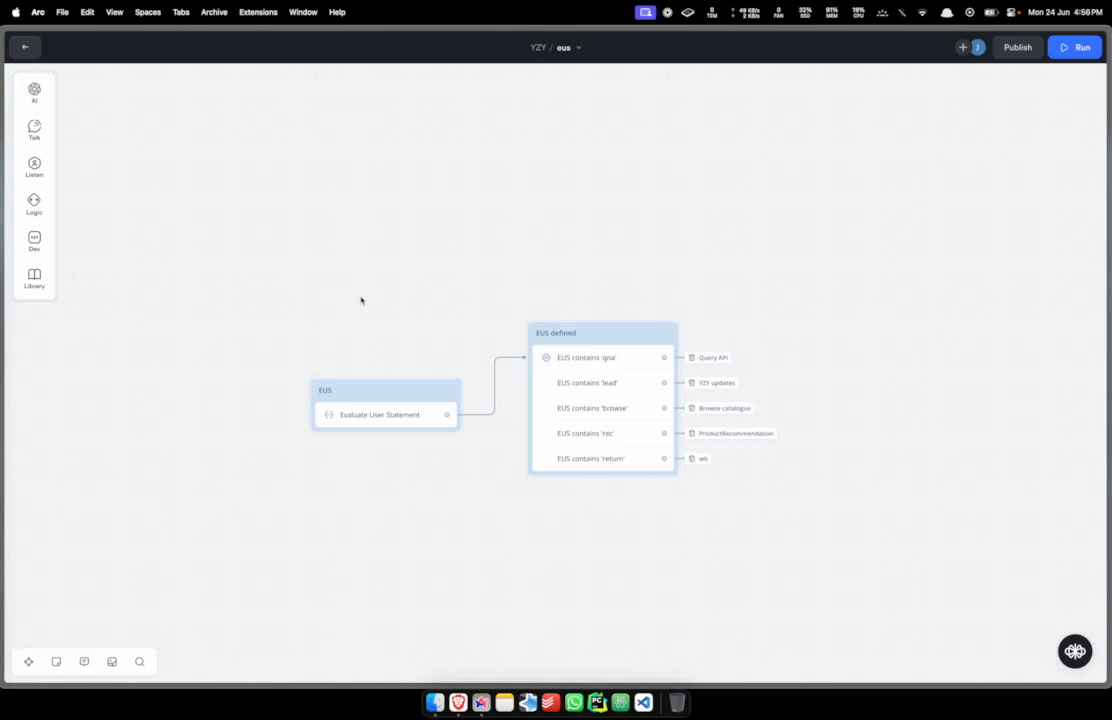
{"action": "mouse_move", "coordinate": [650, 24]}
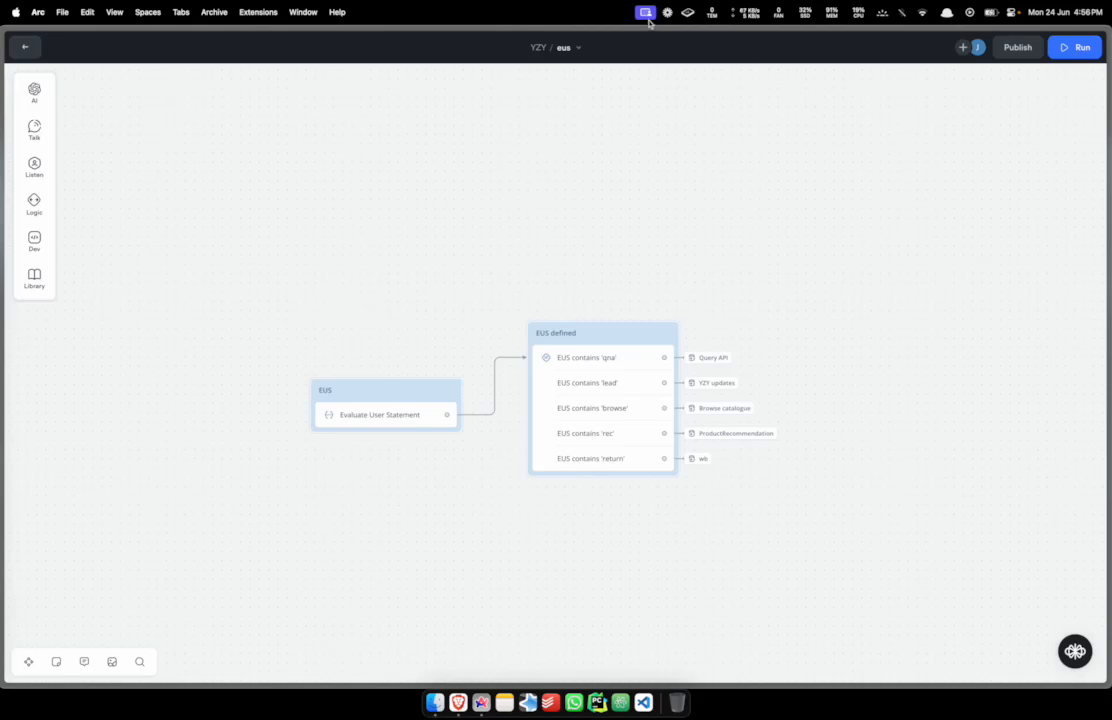